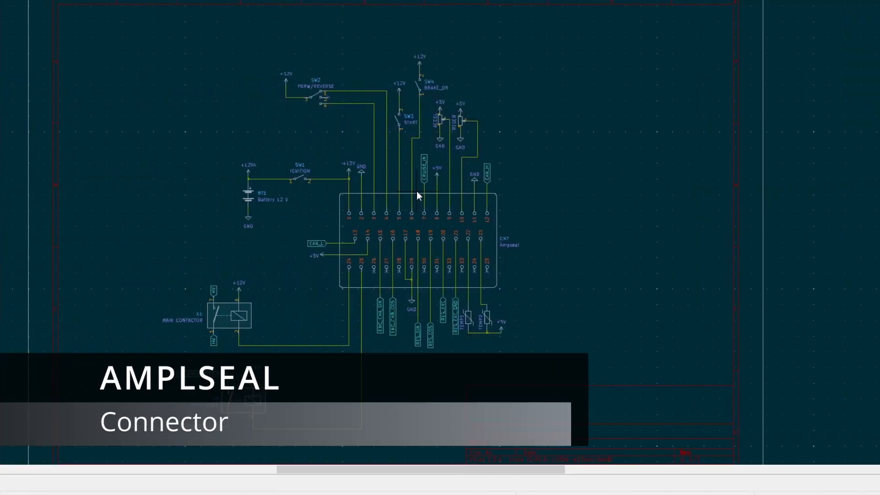
{"action": "mouse_move", "coordinate": [267, 106]}
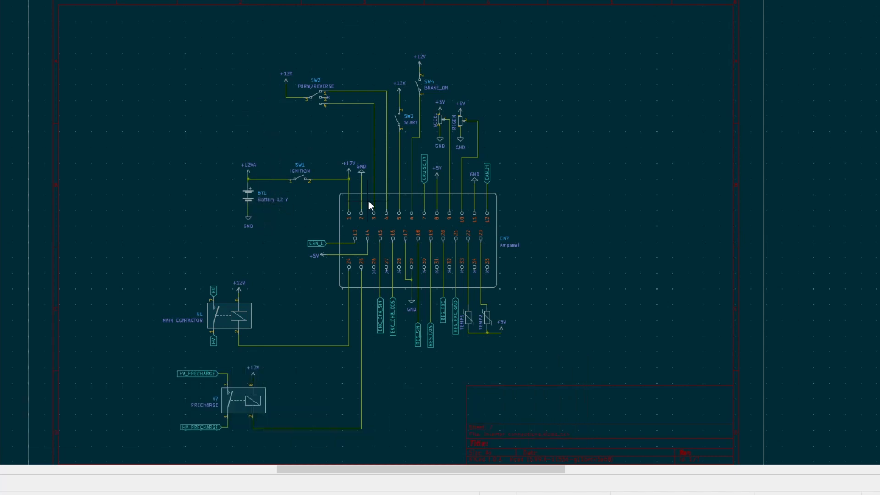
{"action": "mouse_move", "coordinate": [491, 196]}
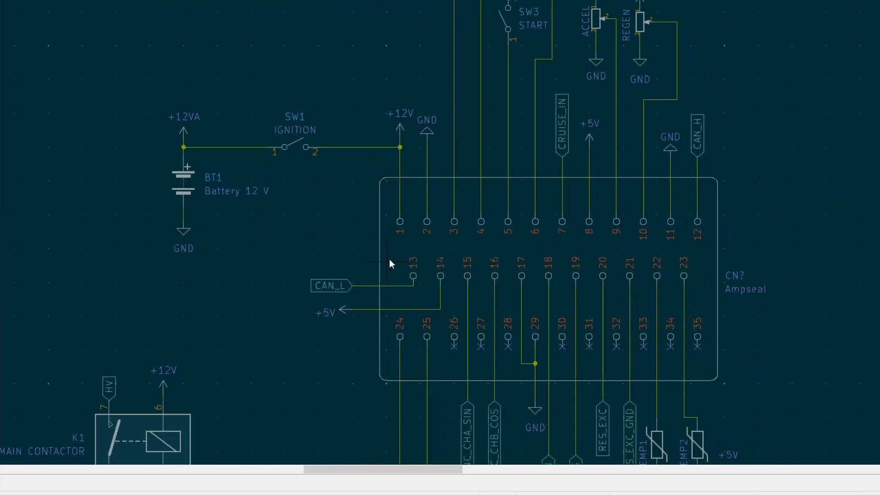
{"action": "mouse_move", "coordinate": [133, 158]}
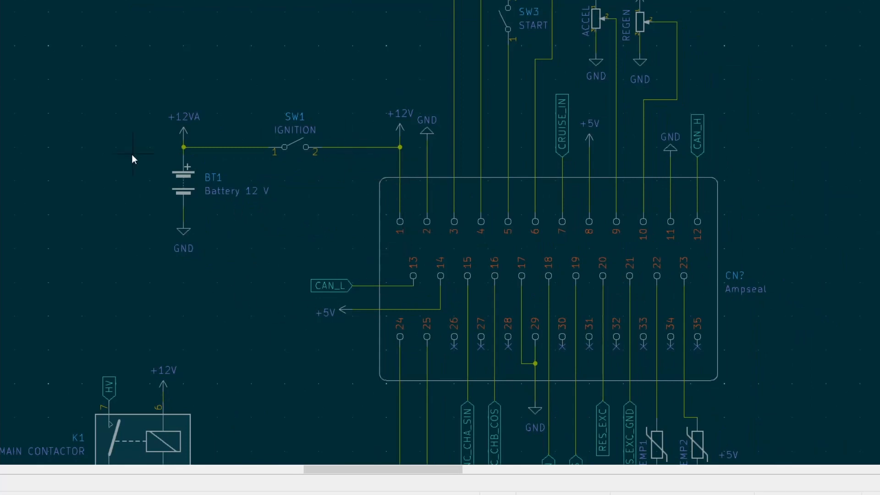
{"action": "mouse_move", "coordinate": [170, 204]}
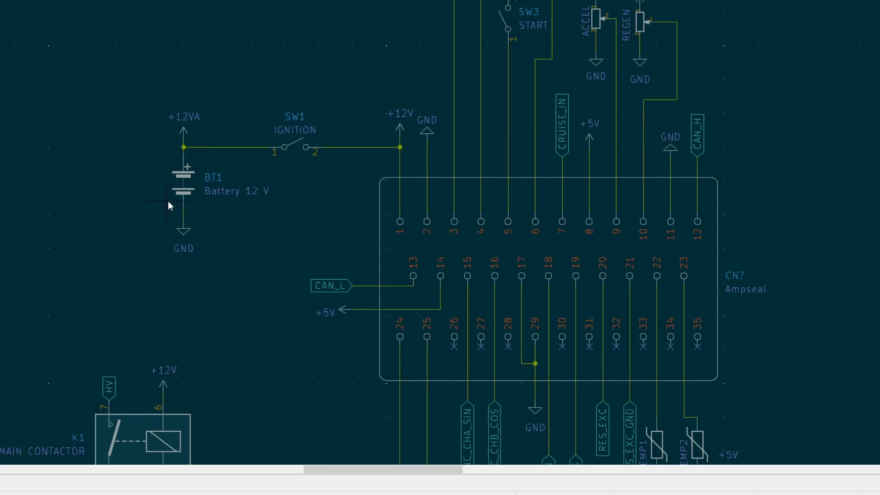
{"action": "mouse_move", "coordinate": [262, 139]}
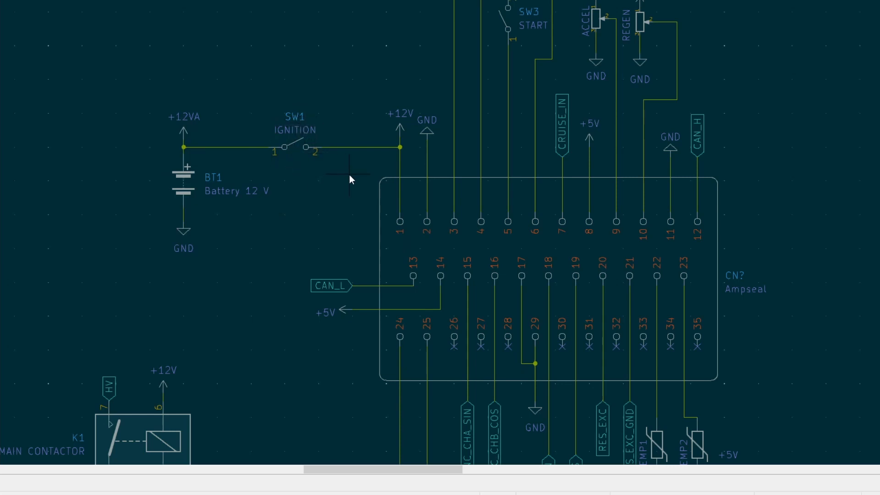
{"action": "mouse_move", "coordinate": [341, 216]}
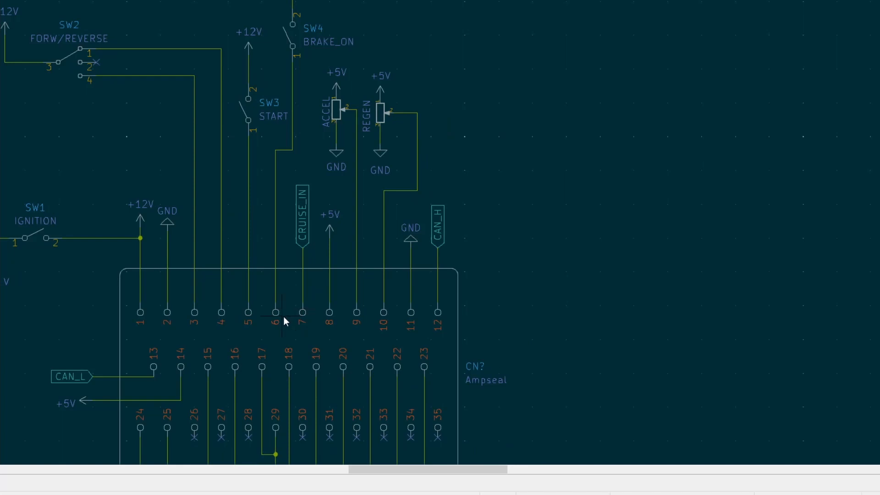
{"action": "mouse_move", "coordinate": [333, 194]}
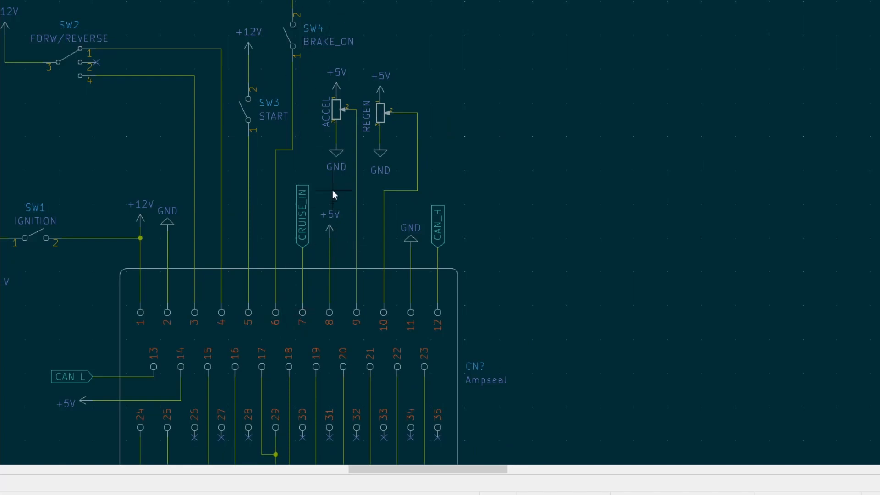
{"action": "mouse_move", "coordinate": [341, 221]}
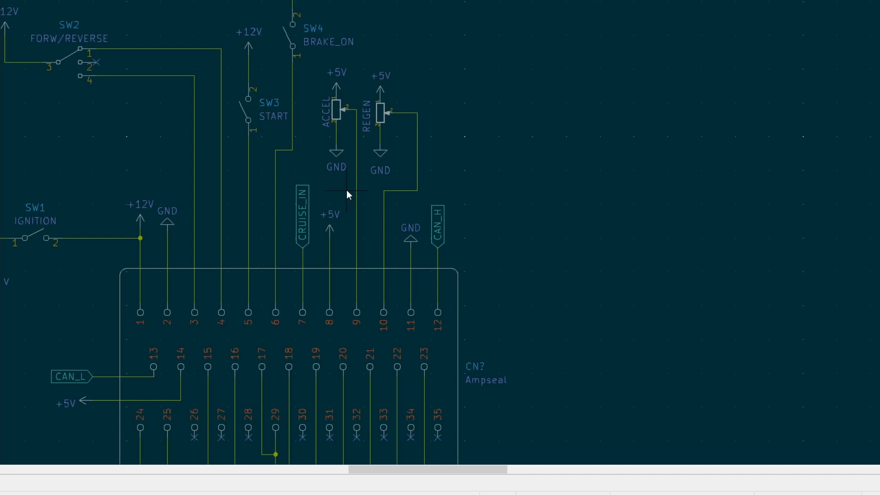
{"action": "mouse_move", "coordinate": [349, 92]}
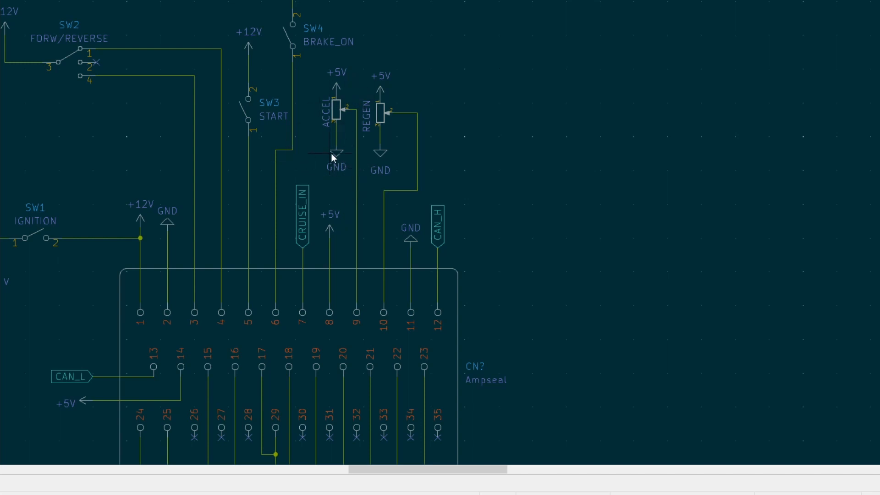
{"action": "scroll", "scroll_direction": "down", "scroll_amount": 3}
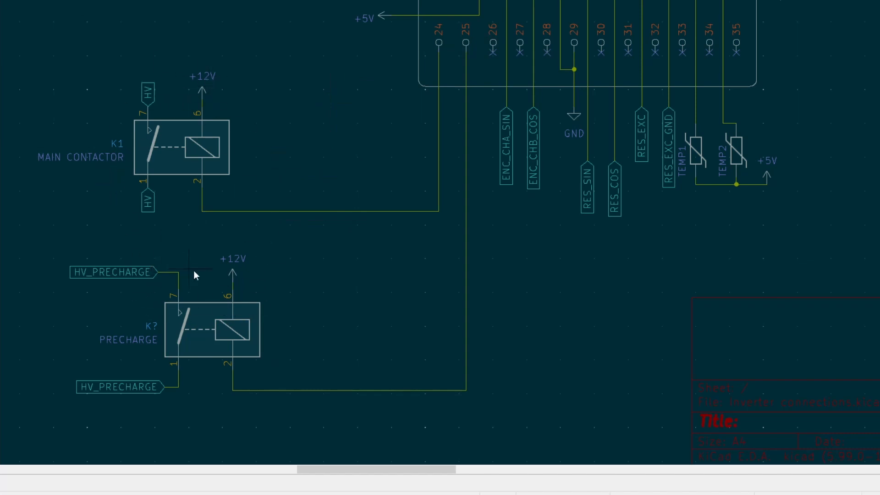
{"action": "mouse_move", "coordinate": [550, 291]}
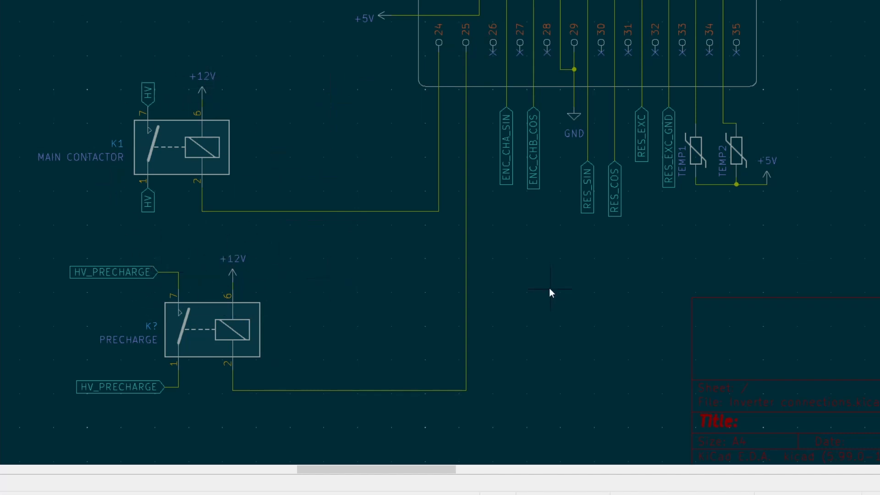